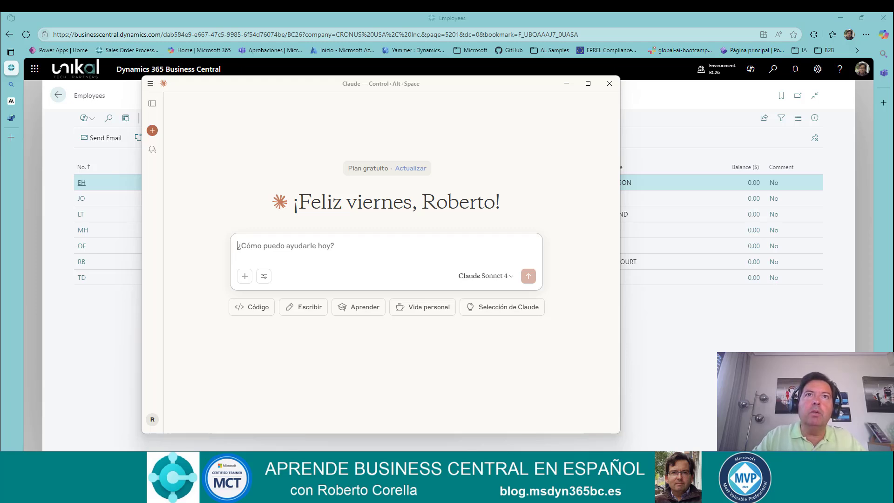
Ask Claude 'Who is the bigger country in America?'
type("Who is the")
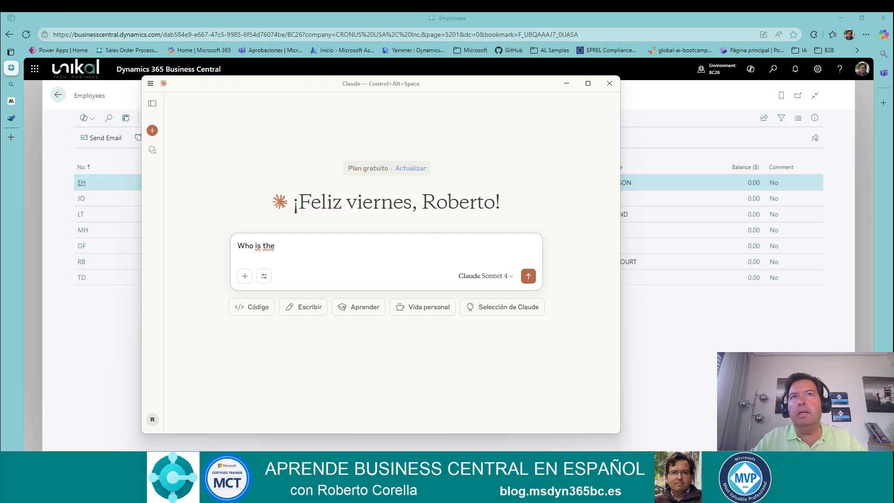
type("bigger country in")
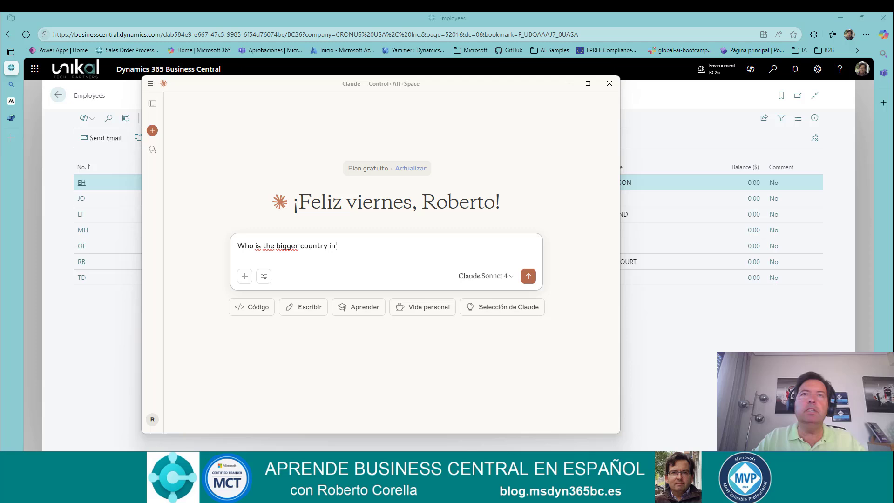
left_click(527, 276)
type("could you write me an email to my friend AJ to show my video?")
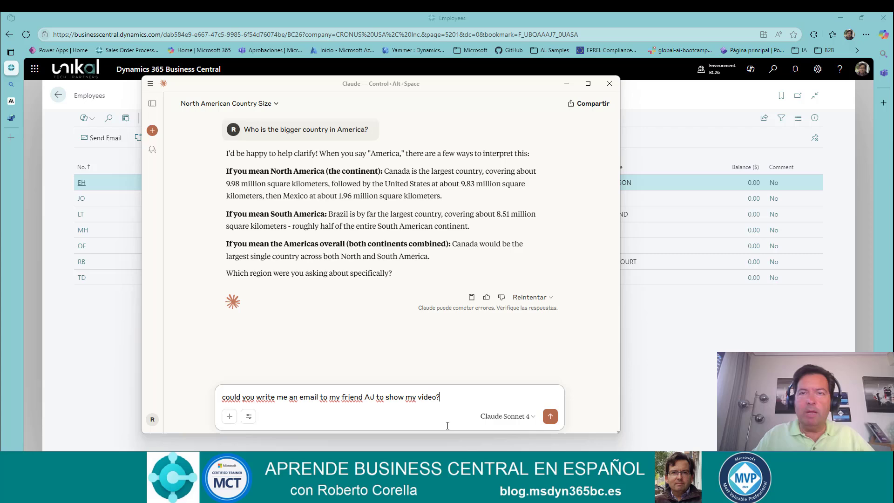
Send the request for an email to friend AJ about sharing a video
left_click(549, 416)
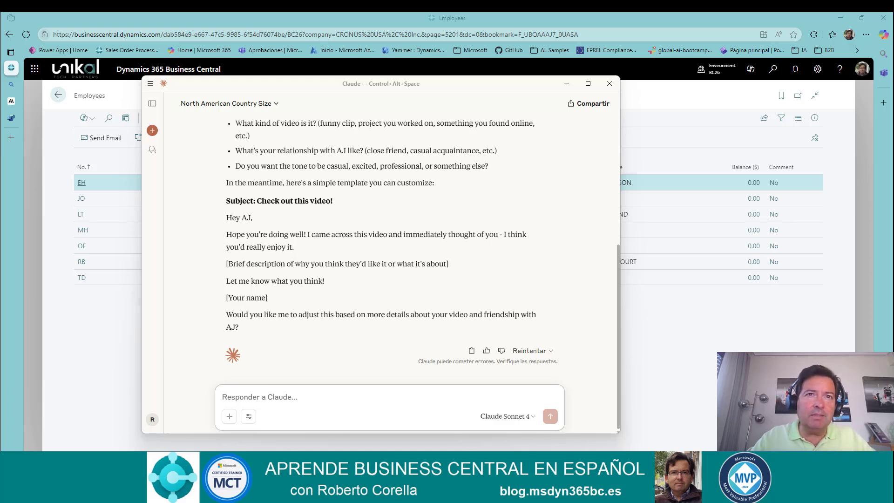
left_click(248, 416)
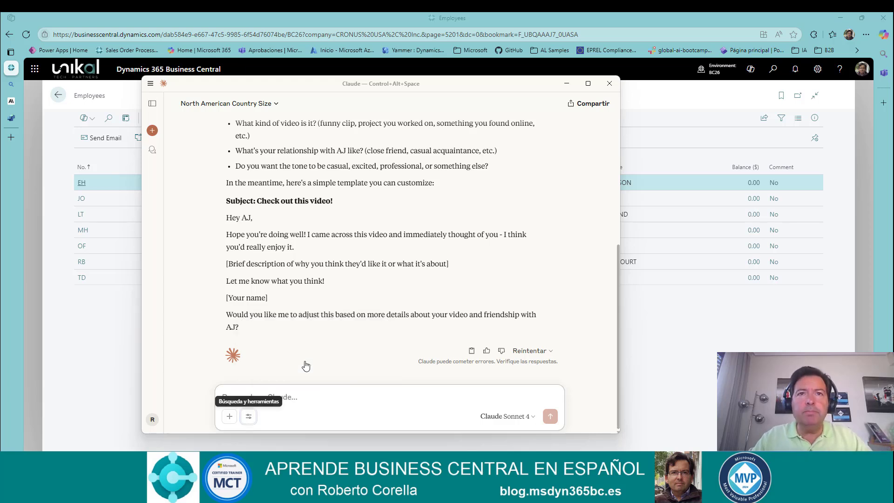
Ask Claude 'could you show me the employee list from Business Central'
left_click(335, 396)
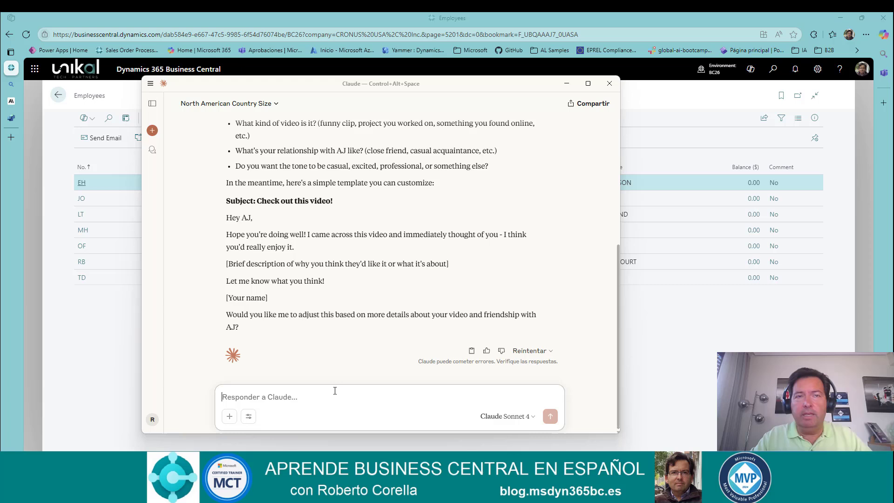
type("could you")
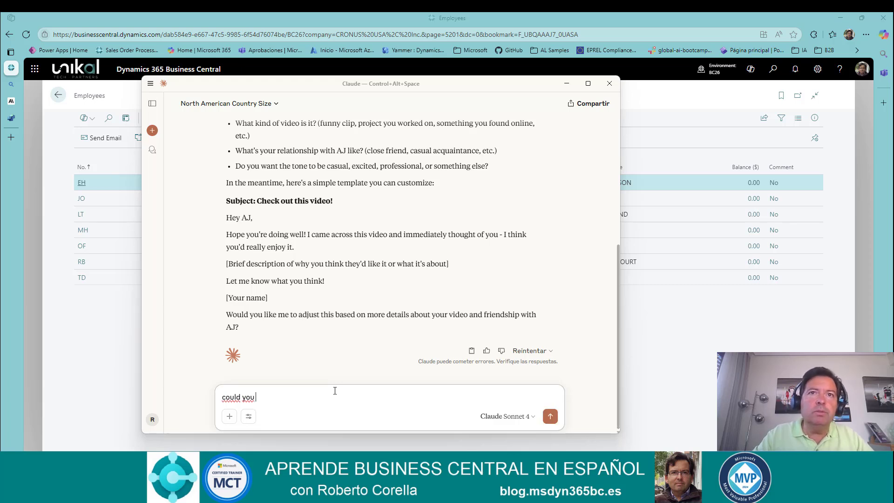
type("show me the")
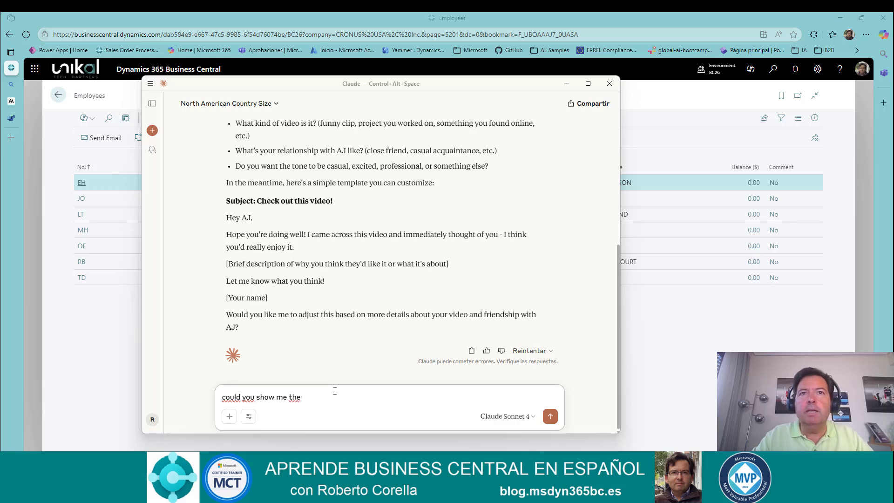
type("employee")
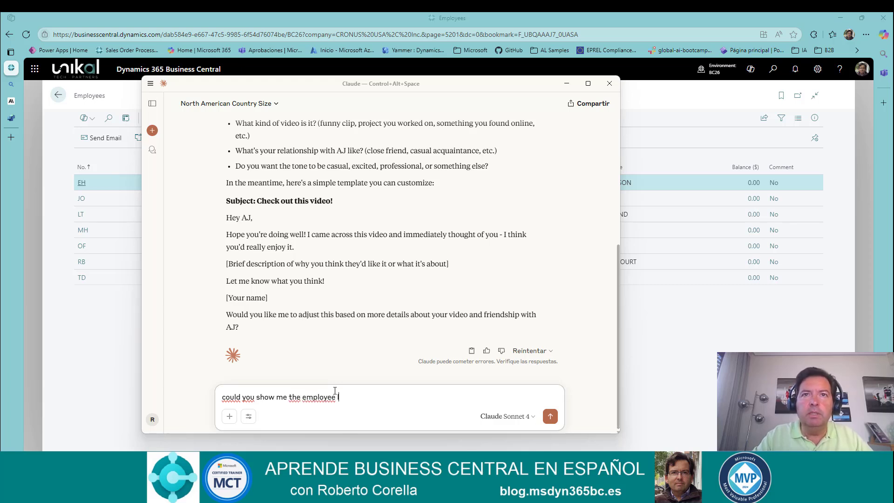
type("list from")
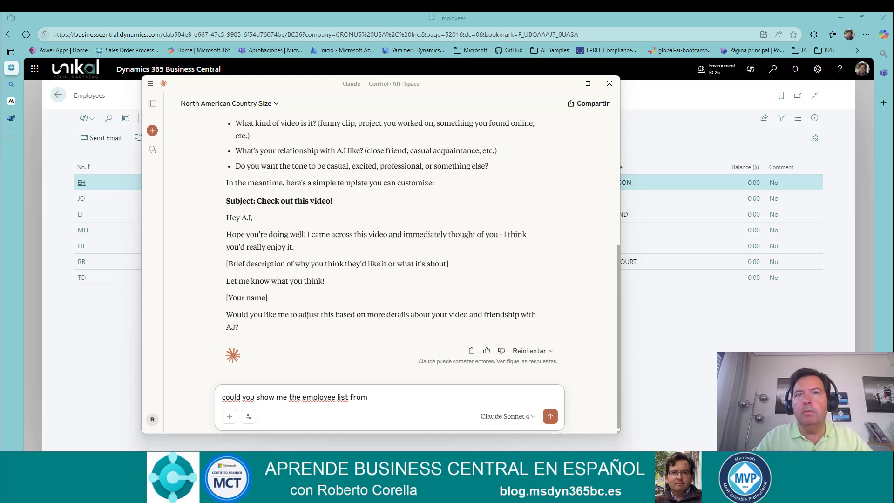
type("Business Centr")
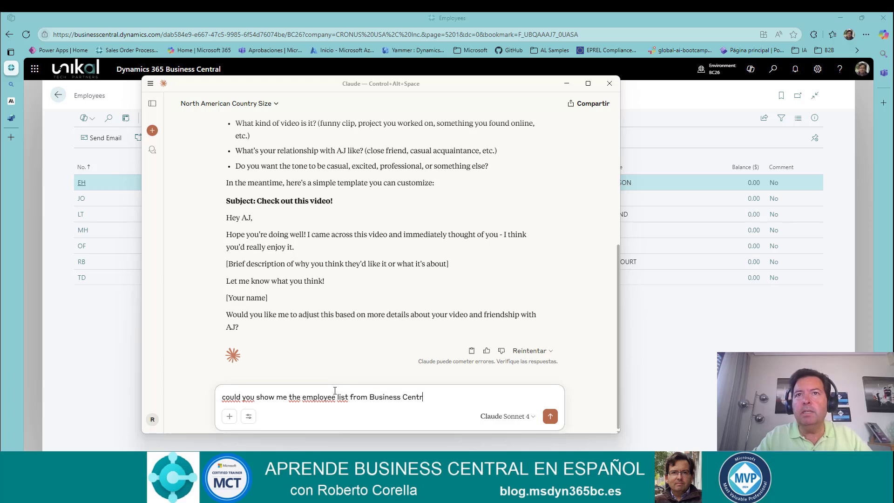
left_click(549, 416)
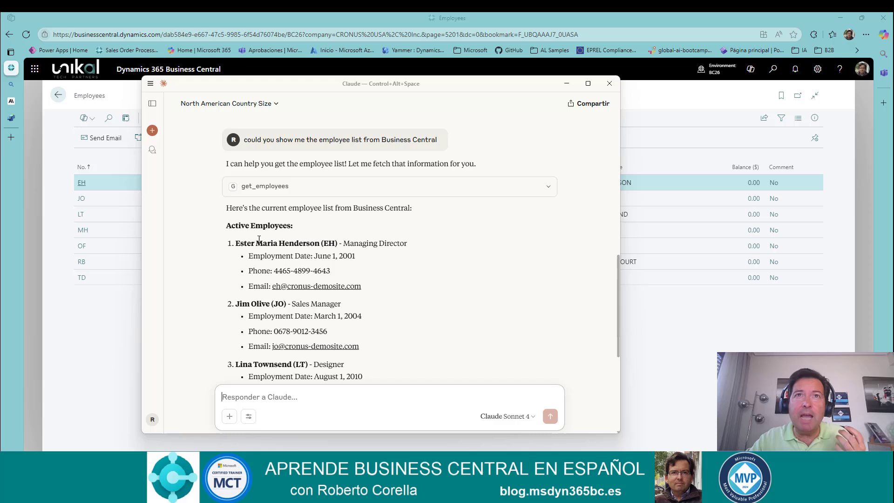
Expand the get_employees call's request and response, then scroll through the employees
left_click(390, 186)
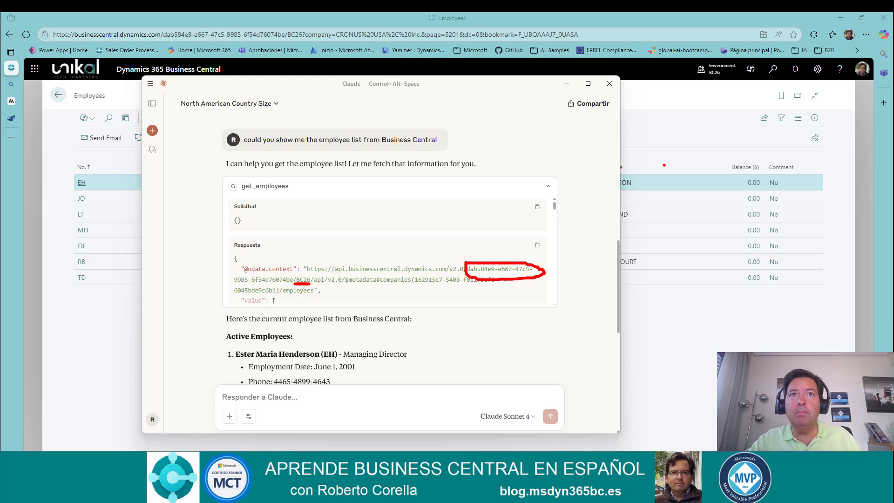
left_click(609, 84)
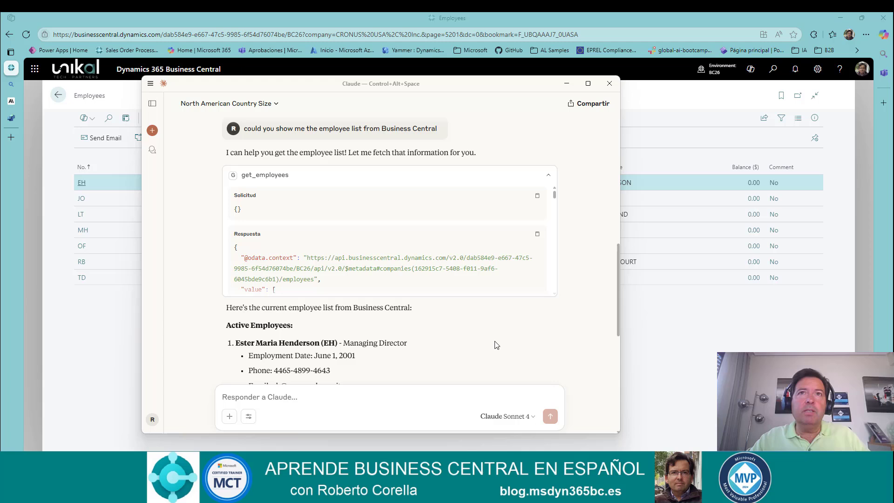
scroll("down", 3)
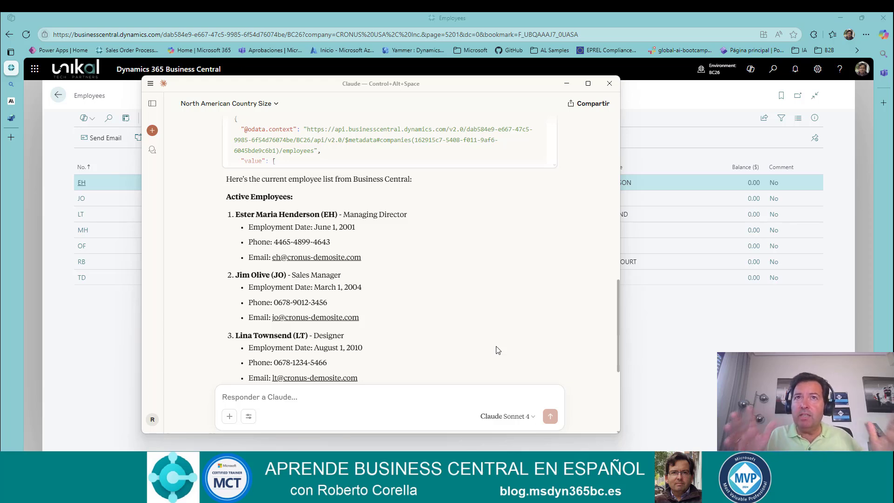
scroll("down", 3)
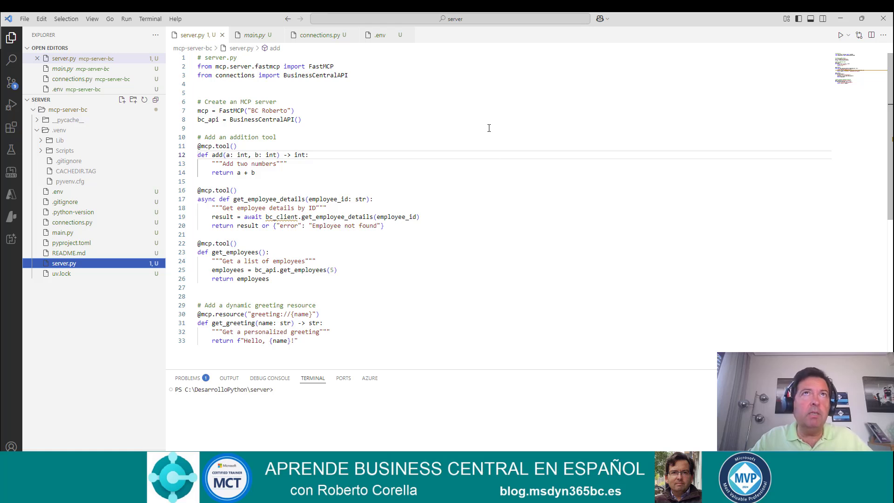
mouse_move(497, 161)
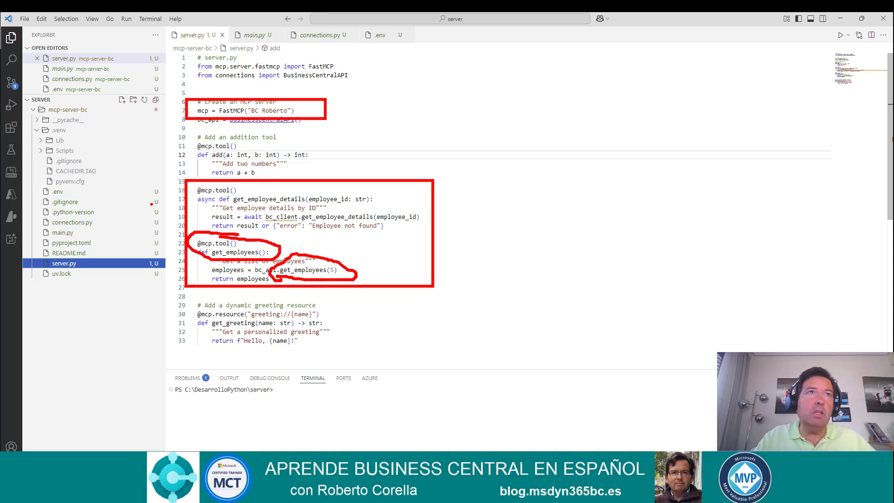
Open connections.py to view the BusinessCentralAPI get_employees method
left_click(321, 34)
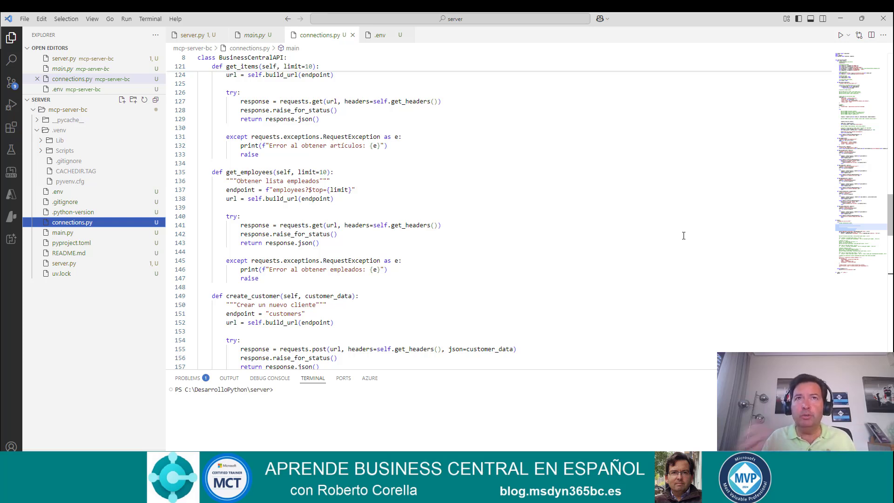
mouse_move(497, 239)
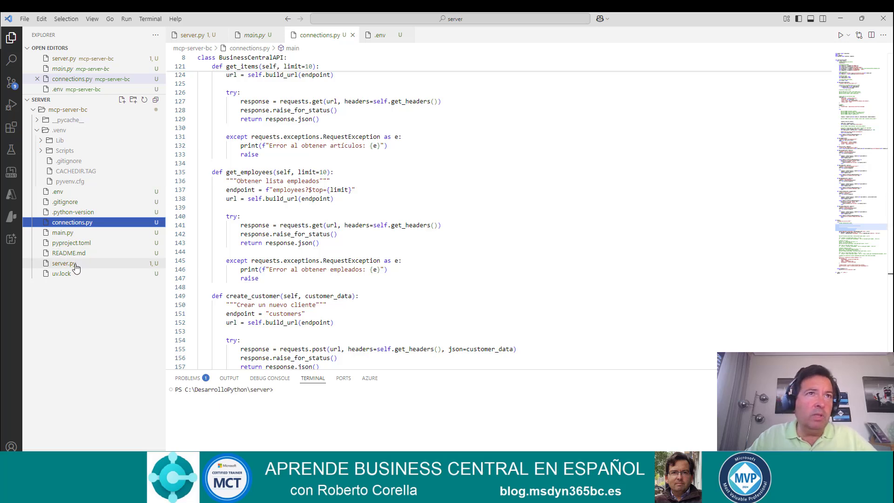
Reopen server.py from the Explorer sidebar
left_click(64, 262)
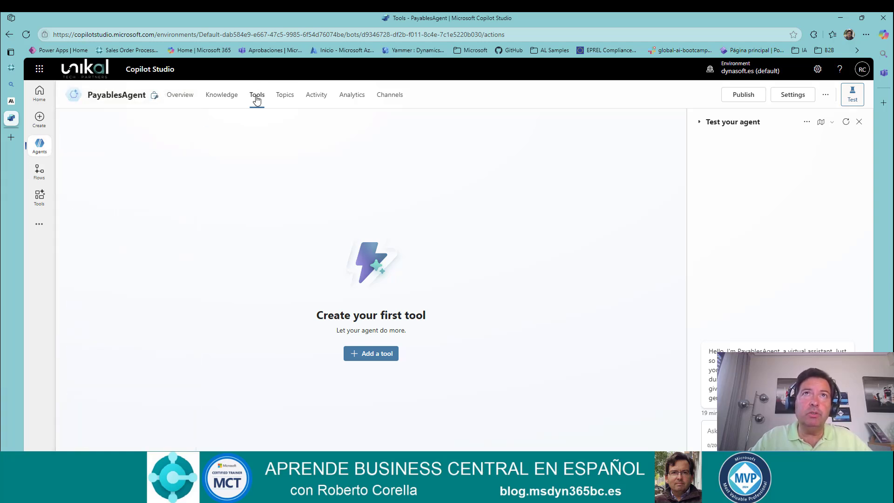
Open the Add tool dialog from PayablesAgent's Tools page
left_click(370, 353)
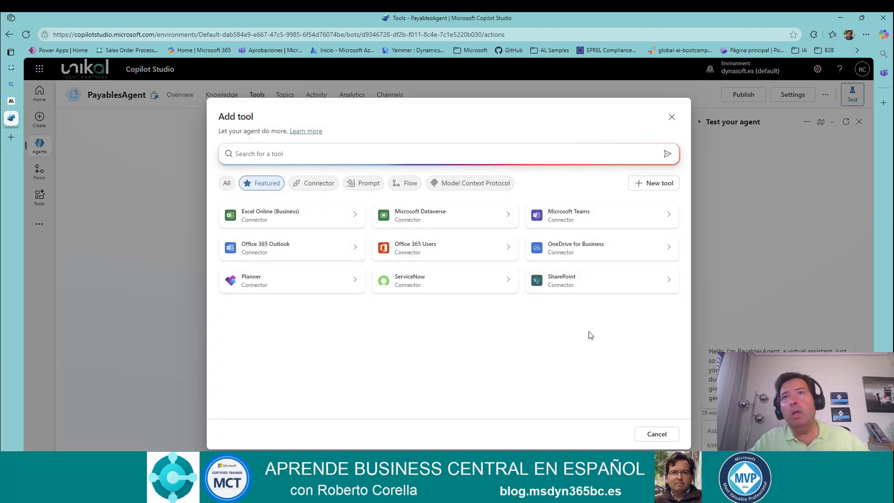
mouse_move(486, 252)
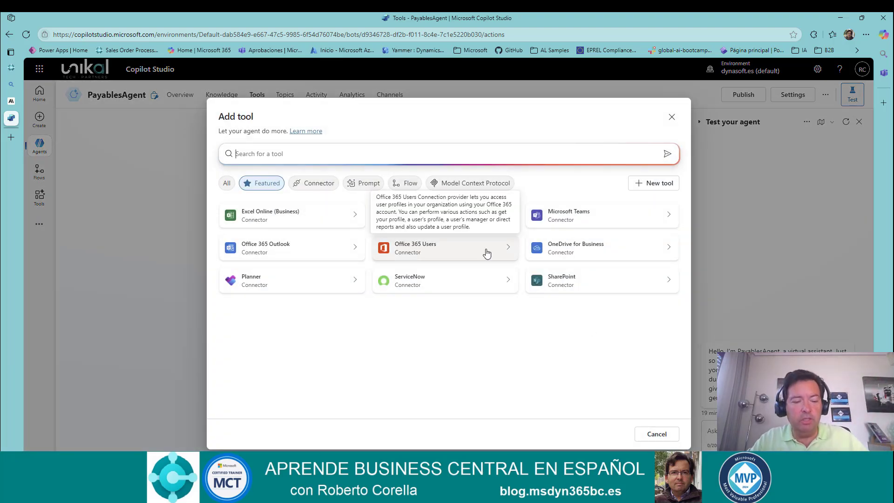